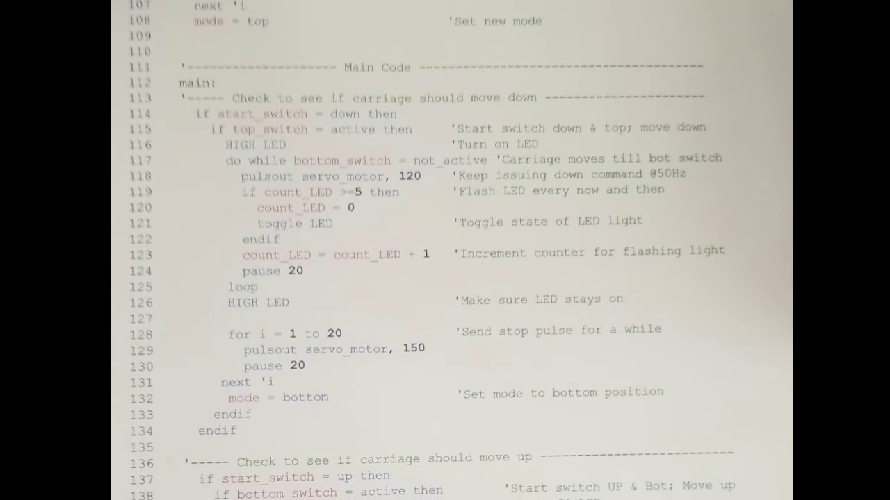
scroll(down, 3)
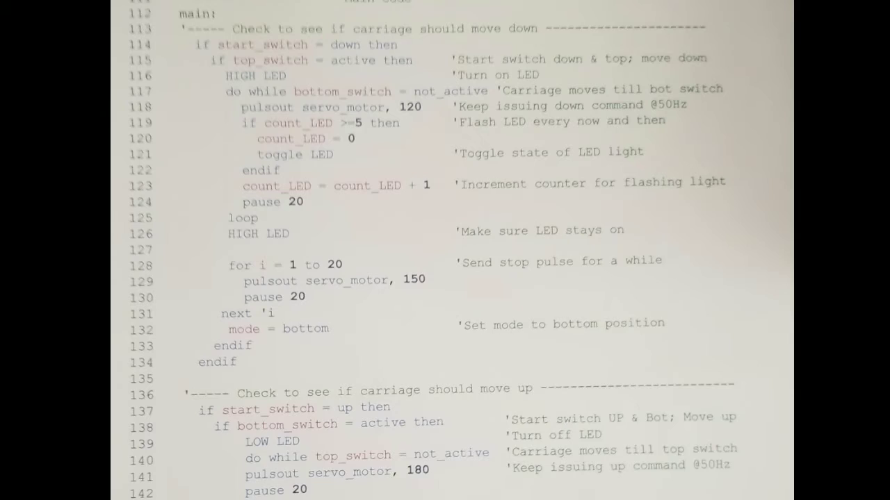